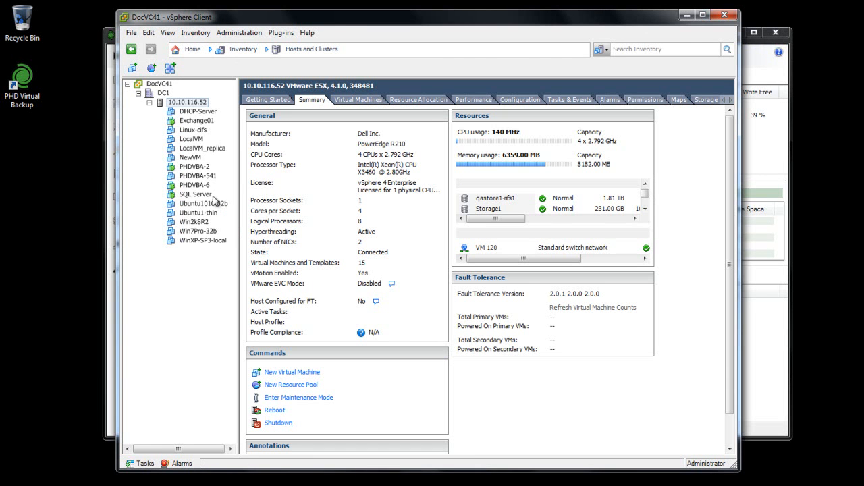
- Review PHDVBA-2's Hard disk 2 and 250 GB thin Hard disk 3 in vSphere, then cancel without changes
right_click(194, 166)
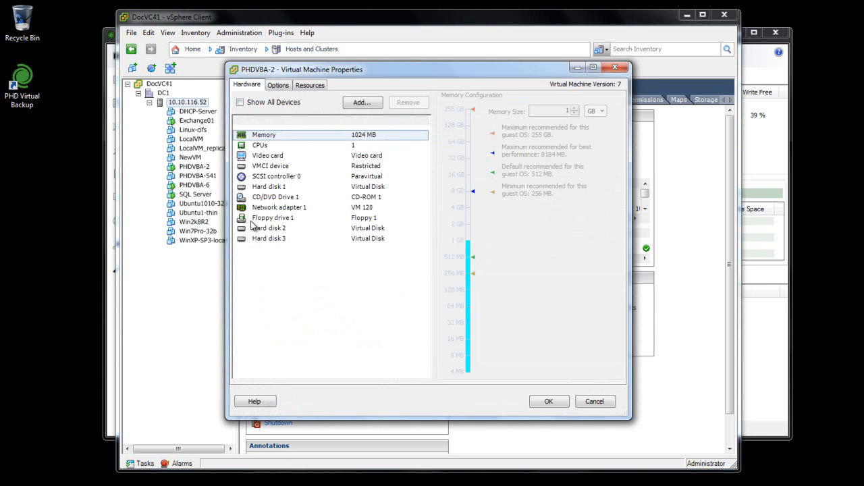
left_click(269, 227)
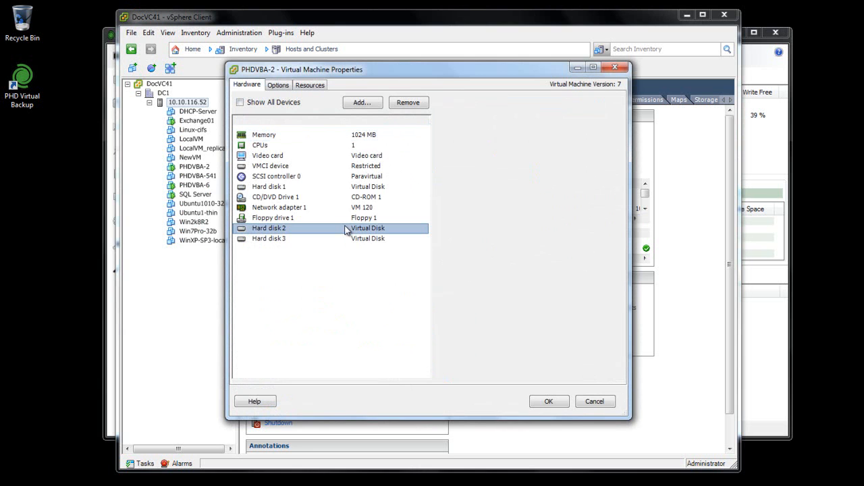
left_click(267, 238)
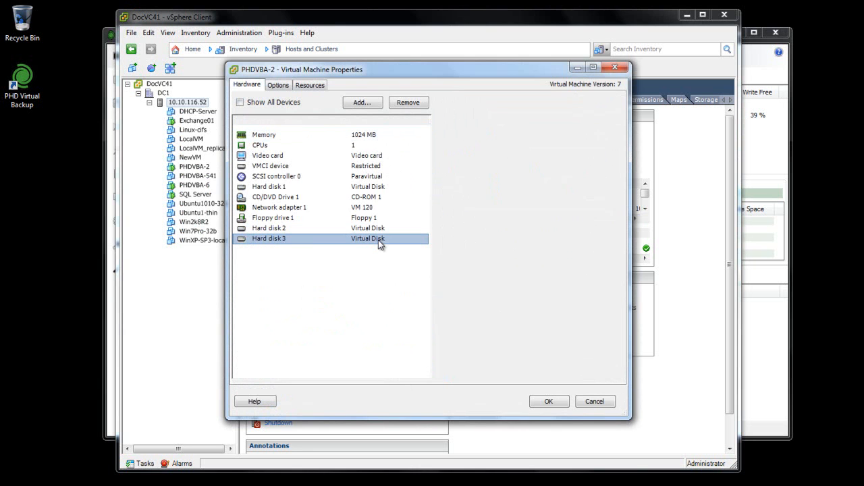
left_click(269, 238)
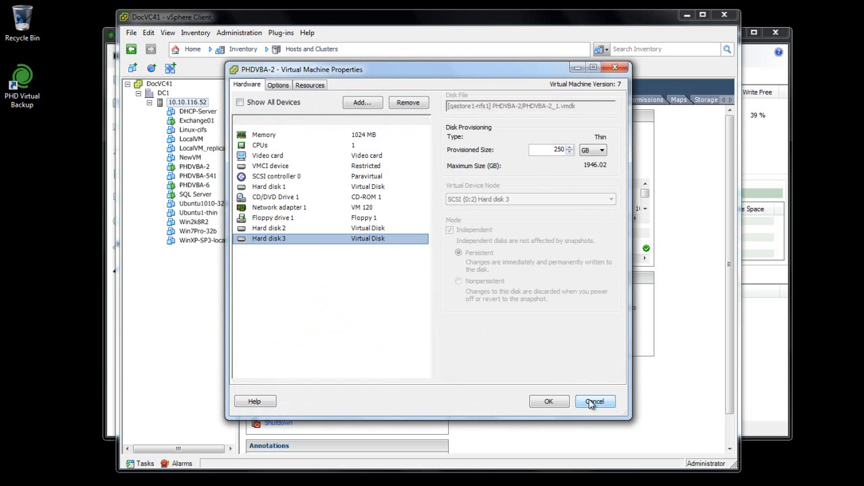
left_click(594, 401)
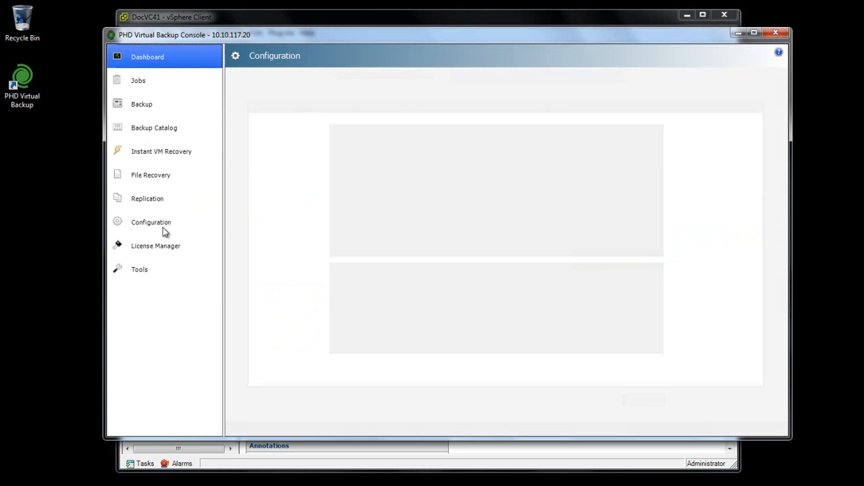
- Select the PHDVBA-2 appliance in Configuration and start its Backup Storage disk setup
left_click(151, 222)
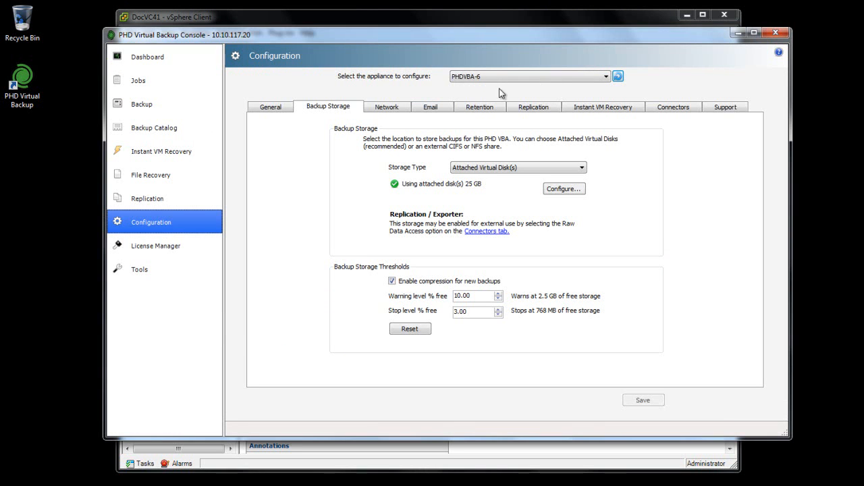
left_click(605, 76)
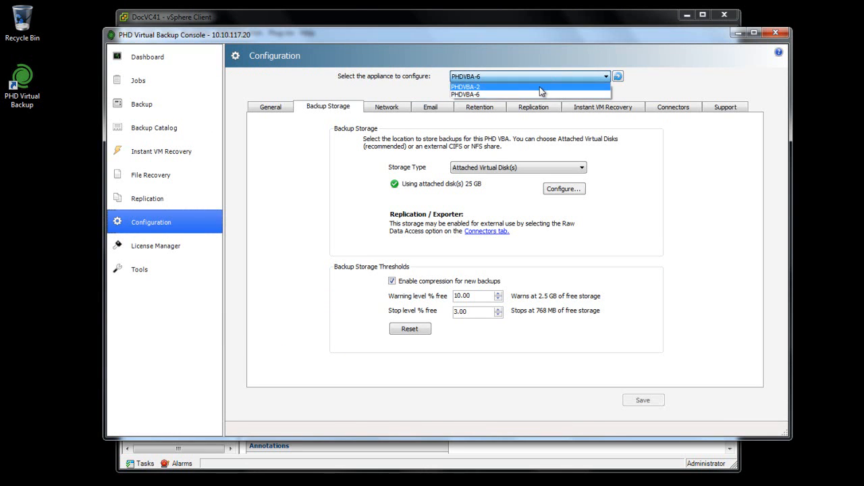
left_click(465, 87)
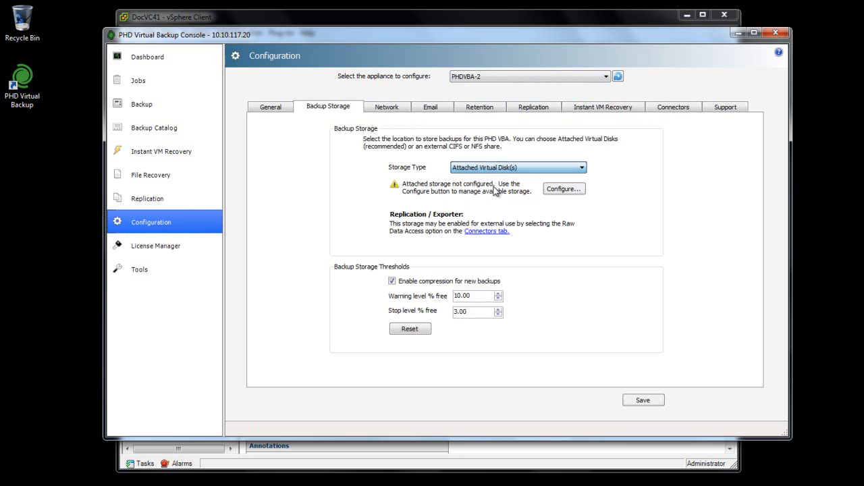
left_click(564, 189)
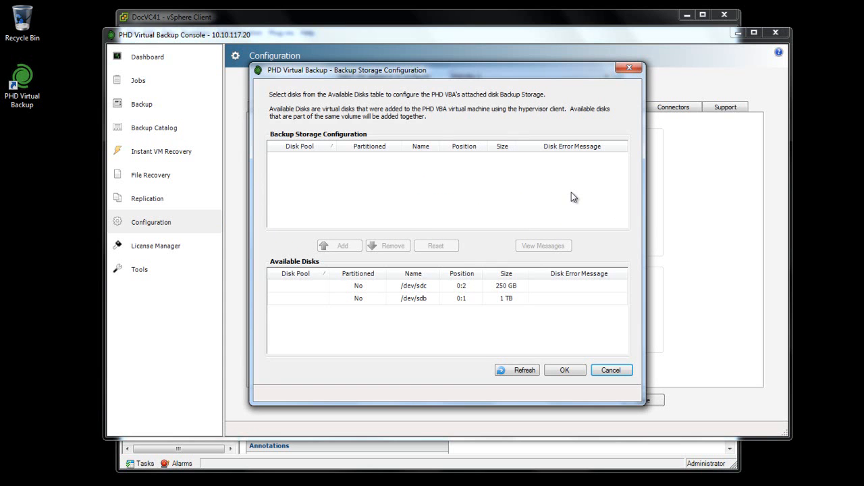
mouse_move(517, 375)
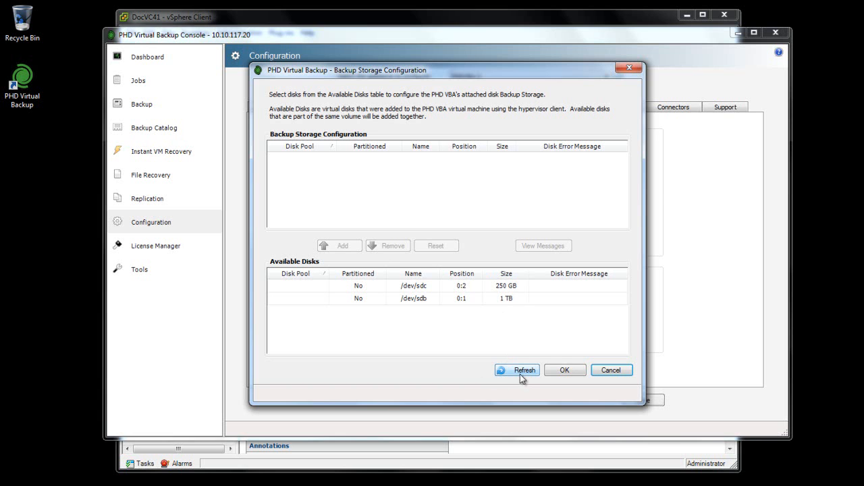
mouse_move(480, 378)
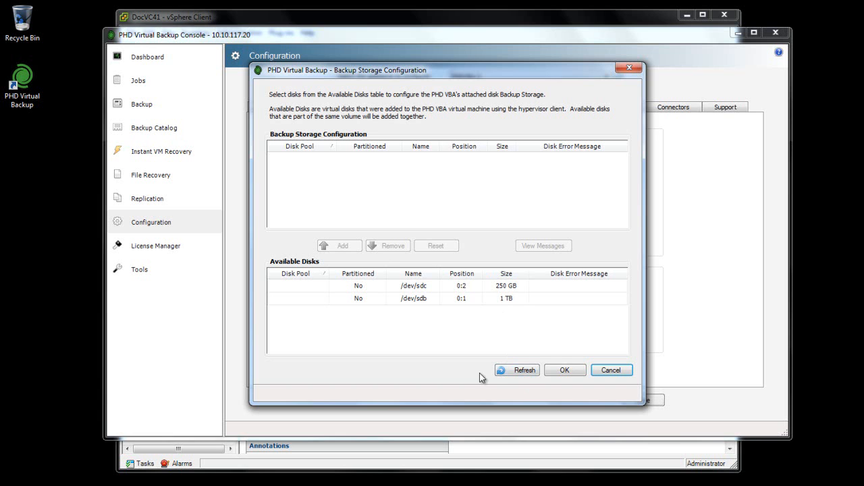
- Add the 250 GB /dev/sdc and 1 TB /dev/sdb disks to backup storage
left_click(413, 286)
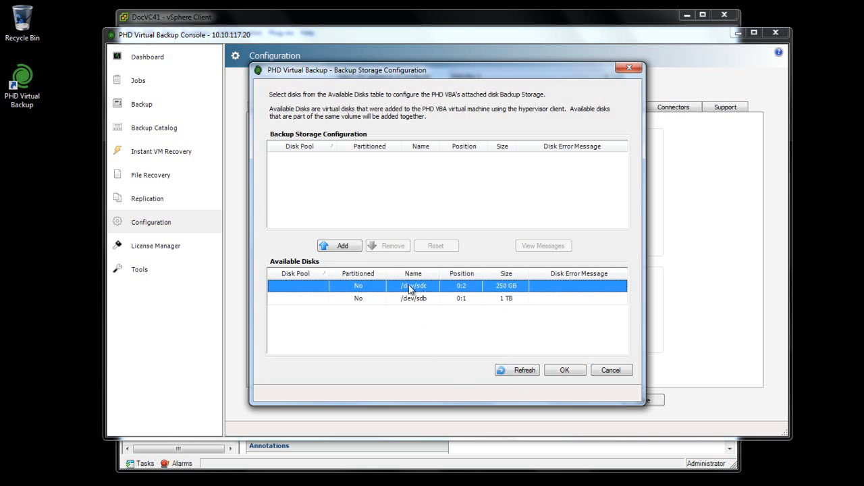
left_click(340, 245)
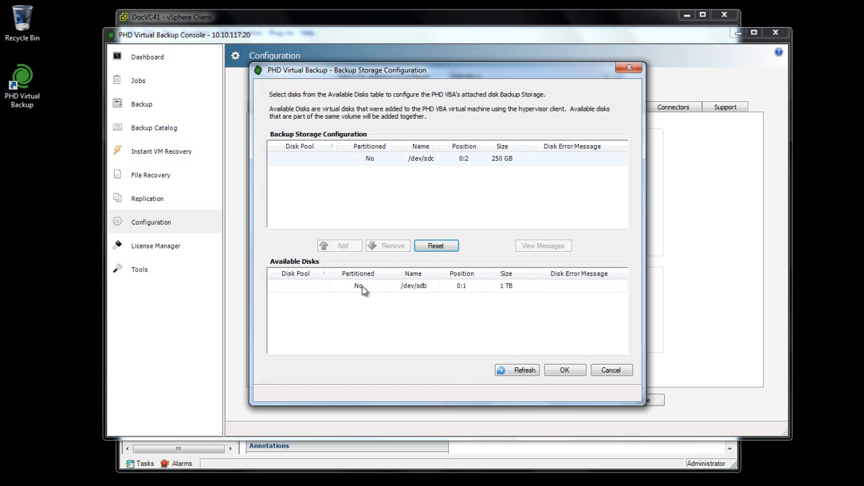
left_click(343, 246)
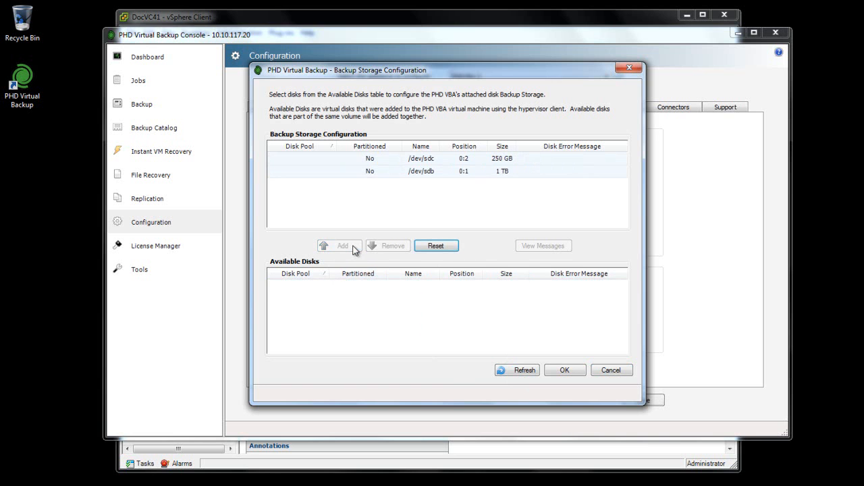
mouse_move(448, 375)
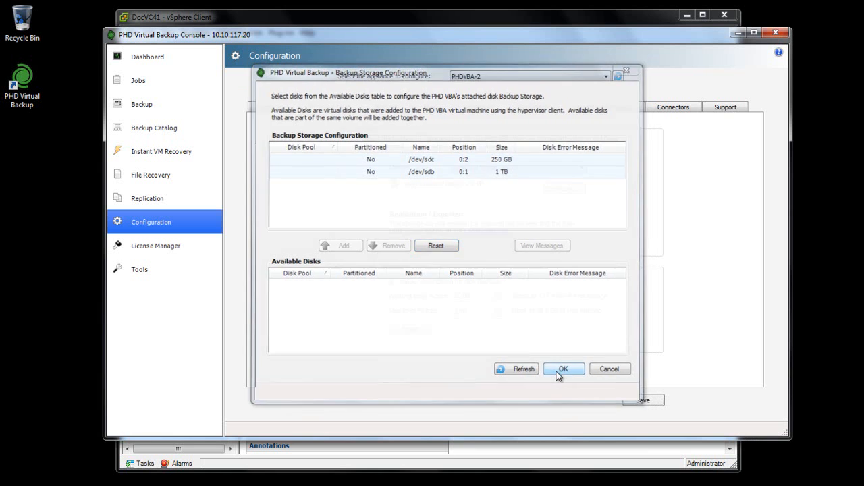
- Confirm the two-disk 1.2 TB configuration, save it, and decline the appliance restart
left_click(563, 368)
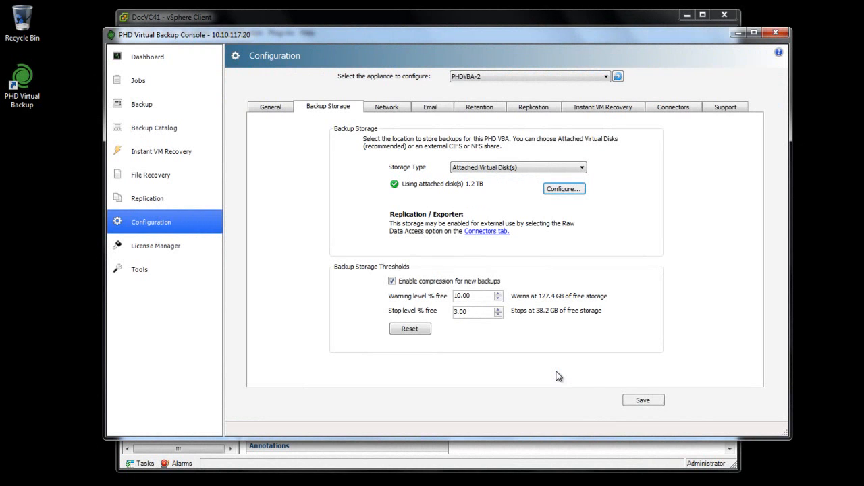
mouse_move(643, 400)
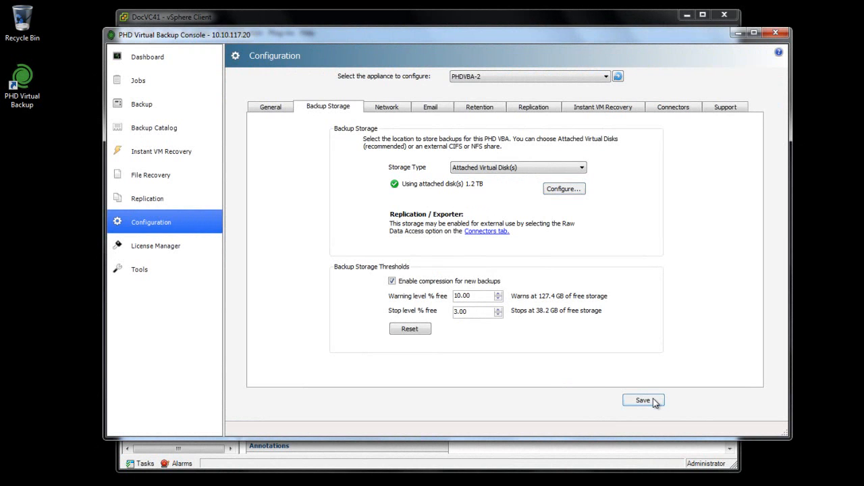
left_click(643, 400)
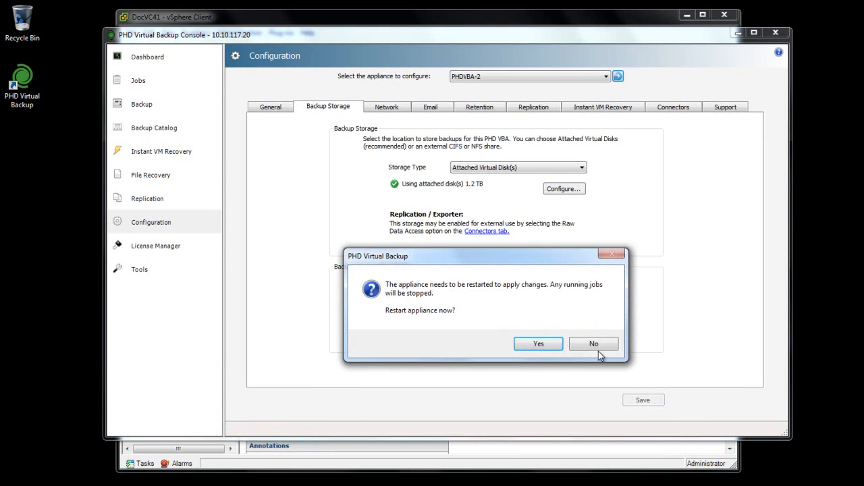
left_click(537, 344)
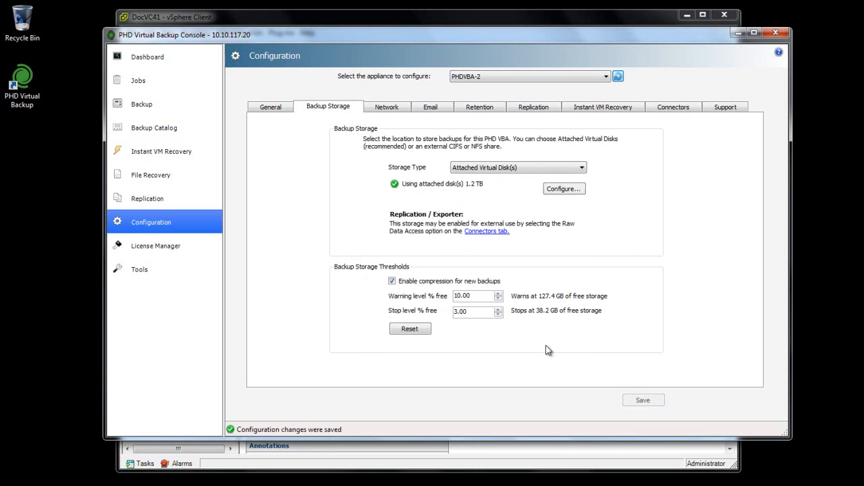
mouse_move(635, 114)
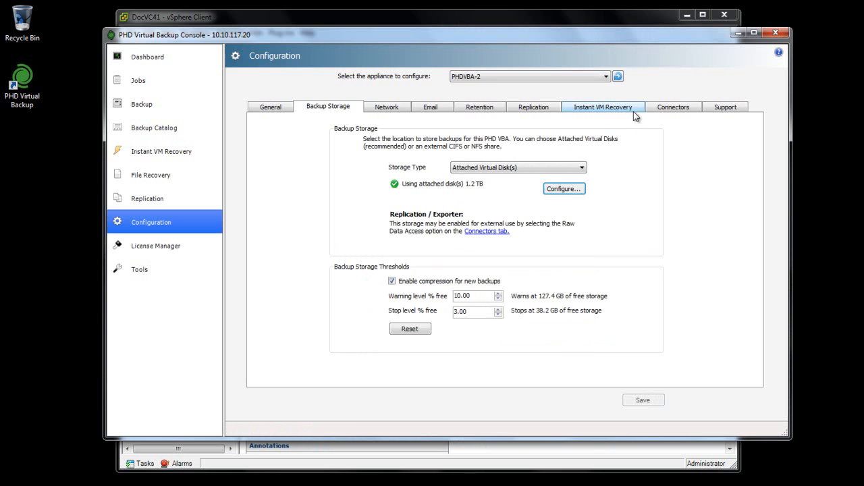
- Set Instant VM Recovery storage type to Attached Virtual Disk(s)
left_click(602, 107)
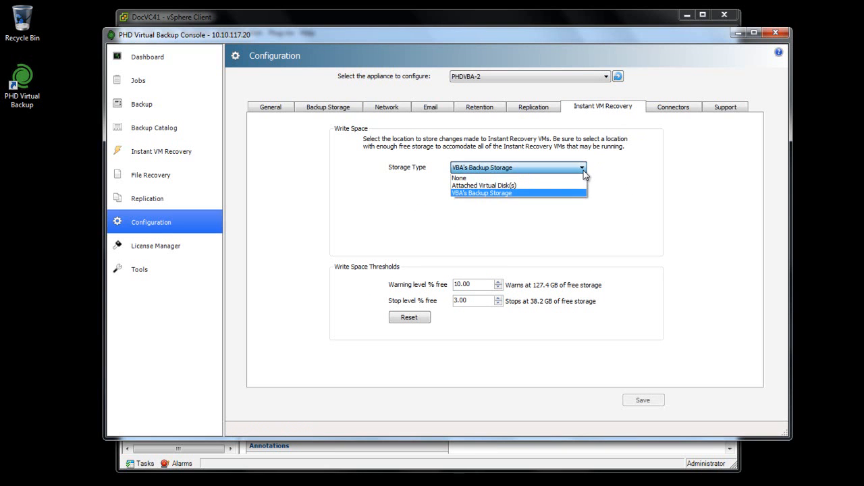
left_click(484, 185)
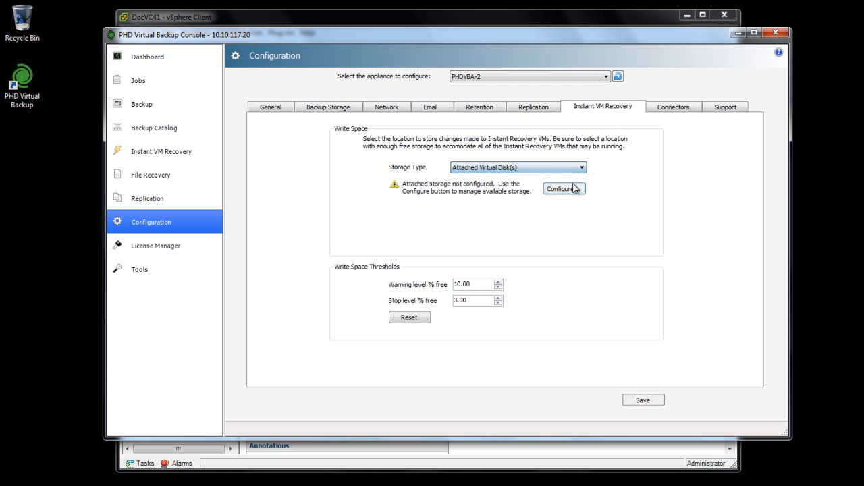